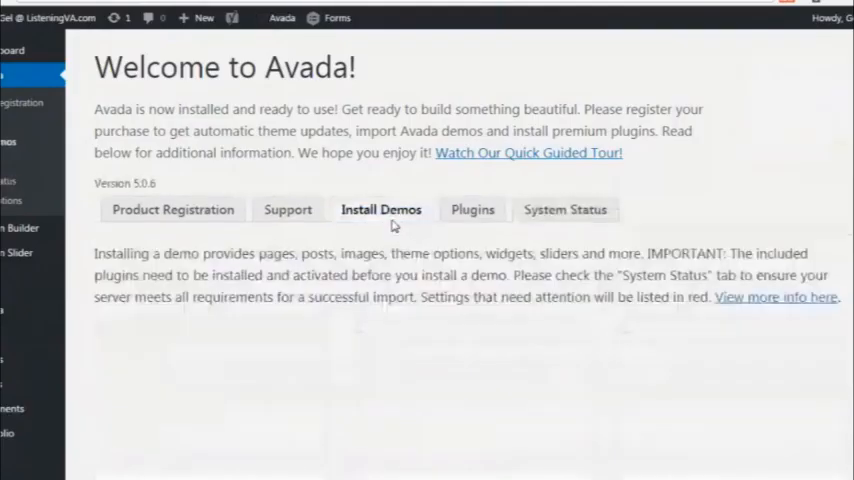
Scroll through Avada's System Status report to review the server environment limits.
scroll(down, 3)
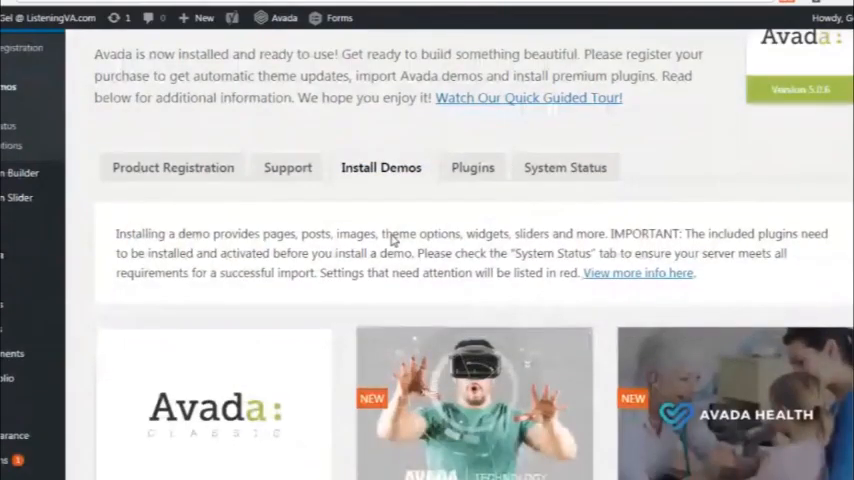
scroll(down, 3)
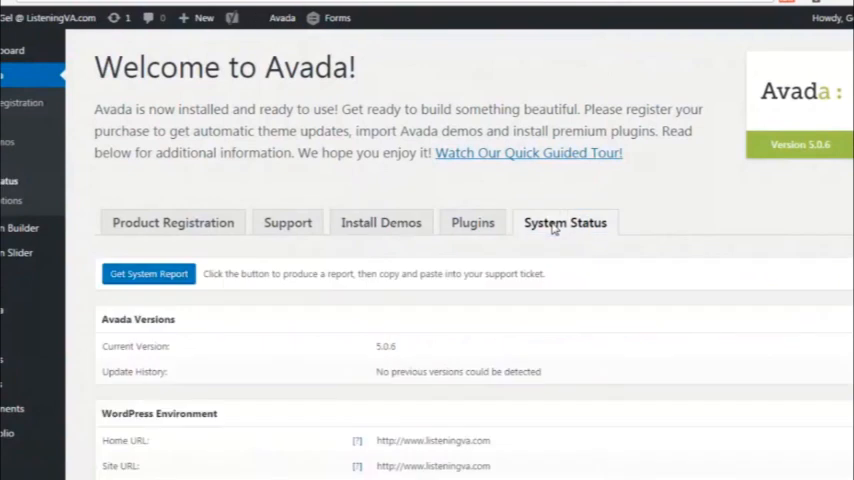
scroll(down, 3)
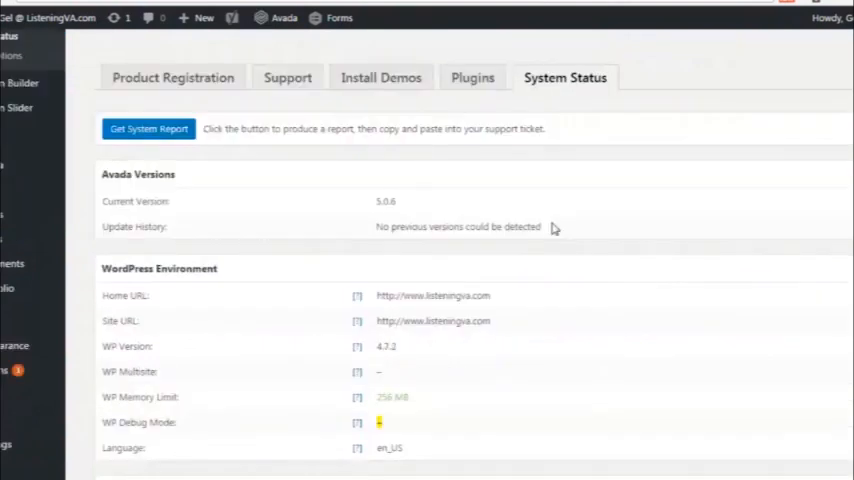
scroll(down, 3)
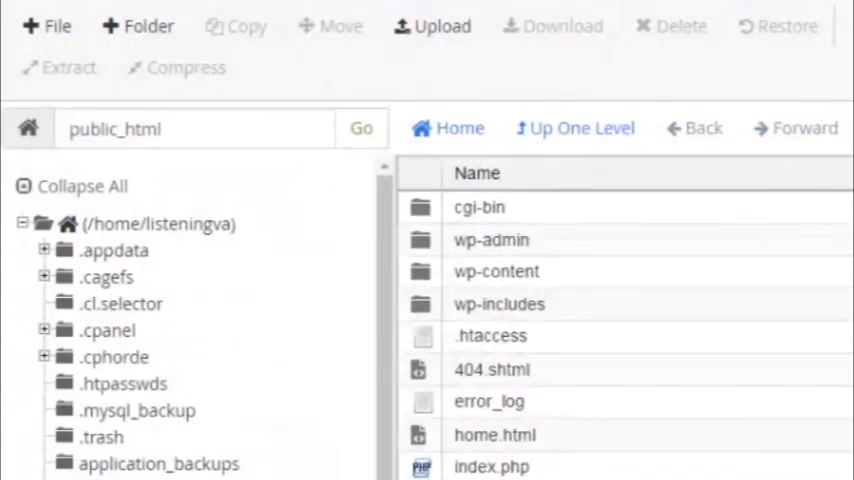
Create a new .user.ini file in public_html and bring it up in the code editor.
click(56, 26)
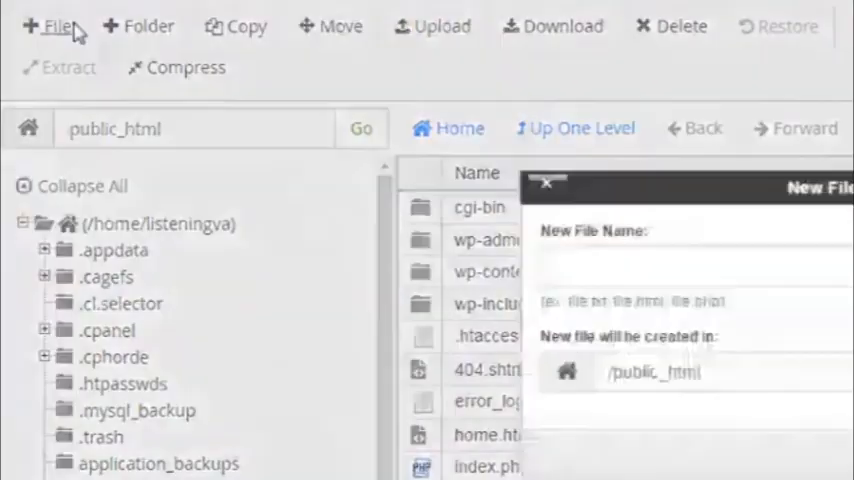
text(.user.ini)
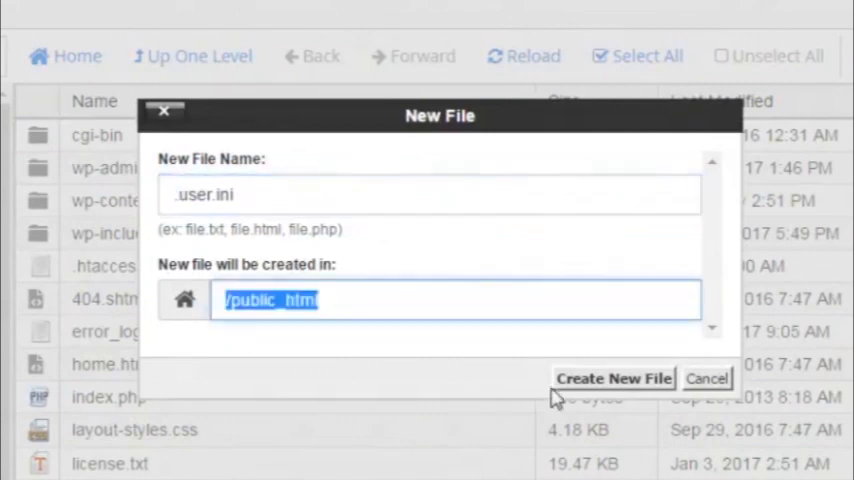
click(612, 378)
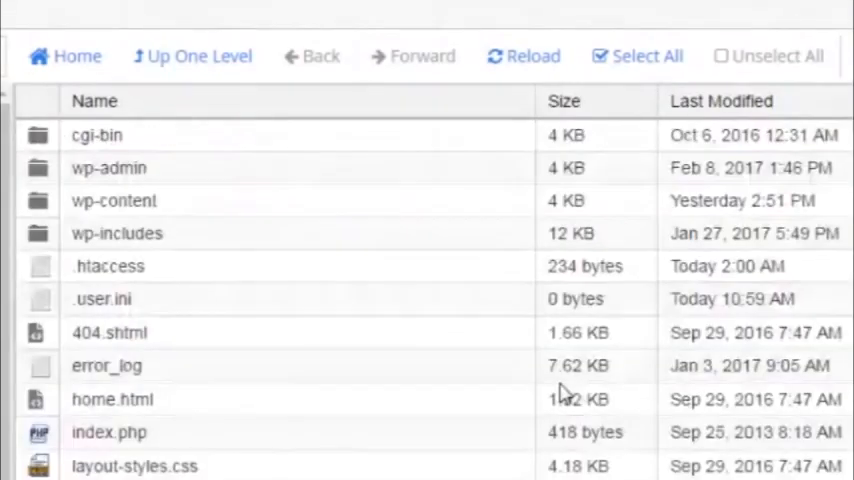
click(102, 298)
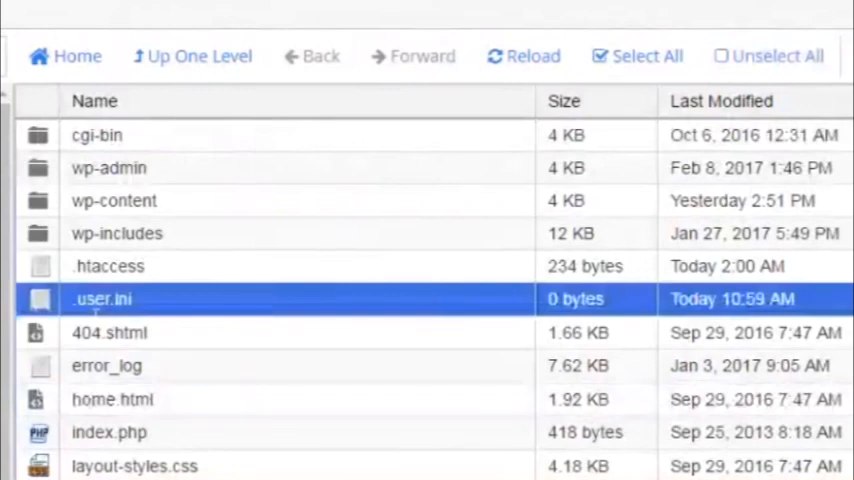
double_click(100, 298)
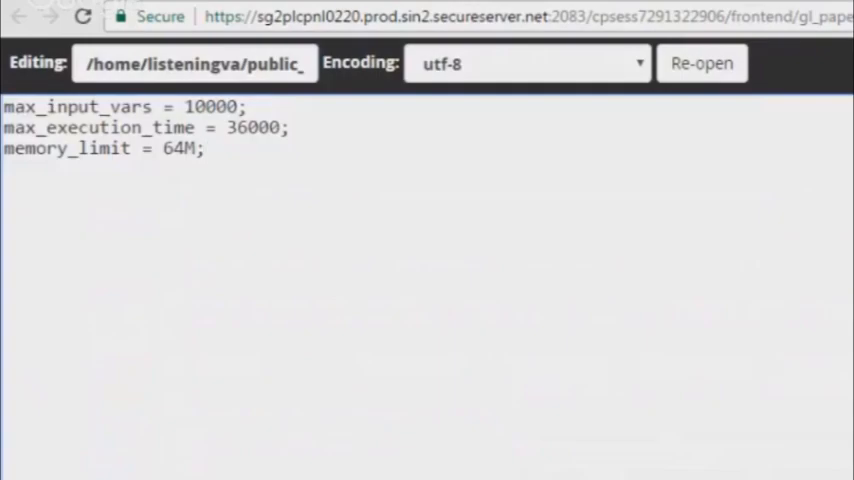
Set max_execution_time to 300 and max_input_vars to 600, then save .user.ini.
click(250, 128)
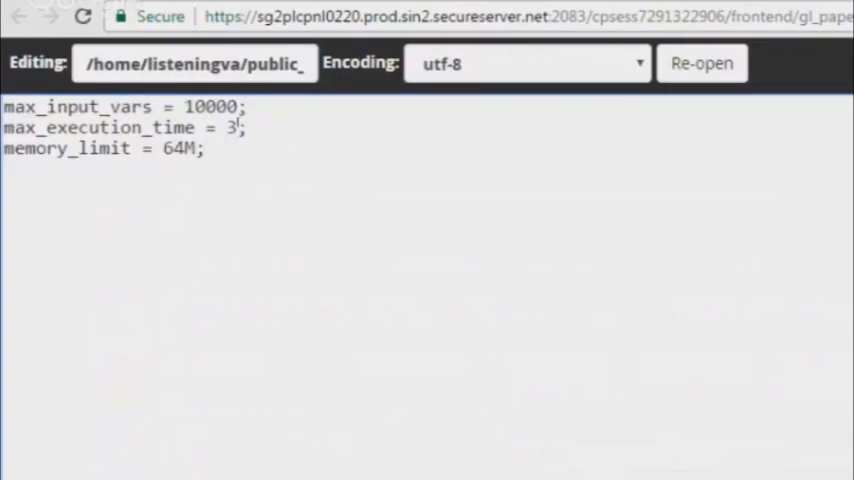
text(00)
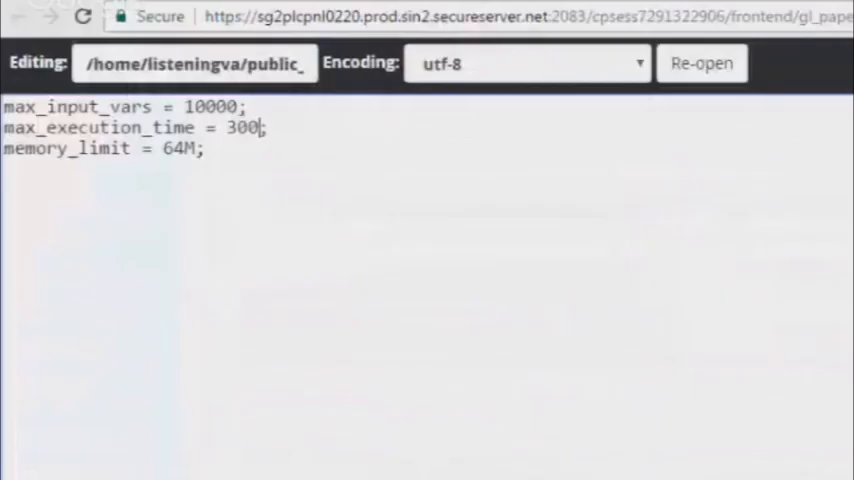
double_click(216, 106)
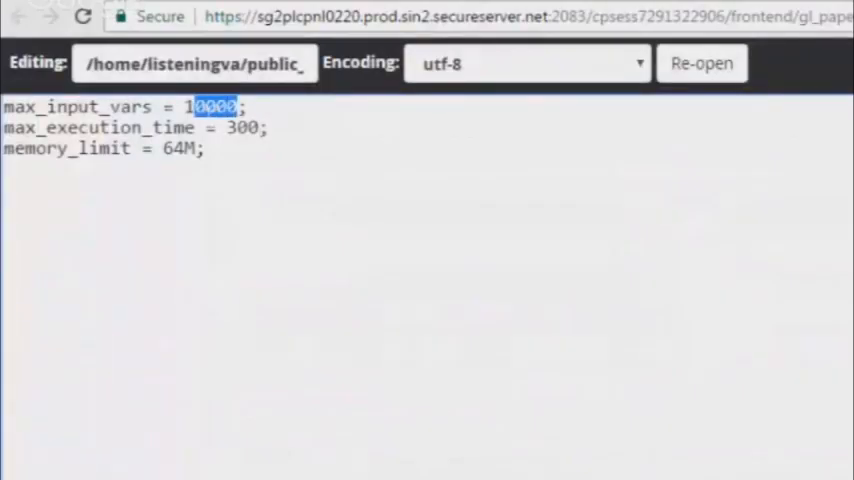
text(600)
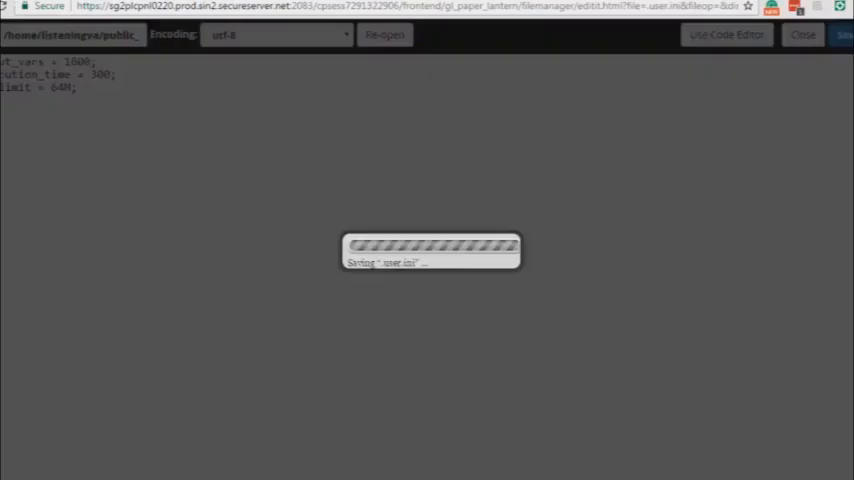
click(844, 34)
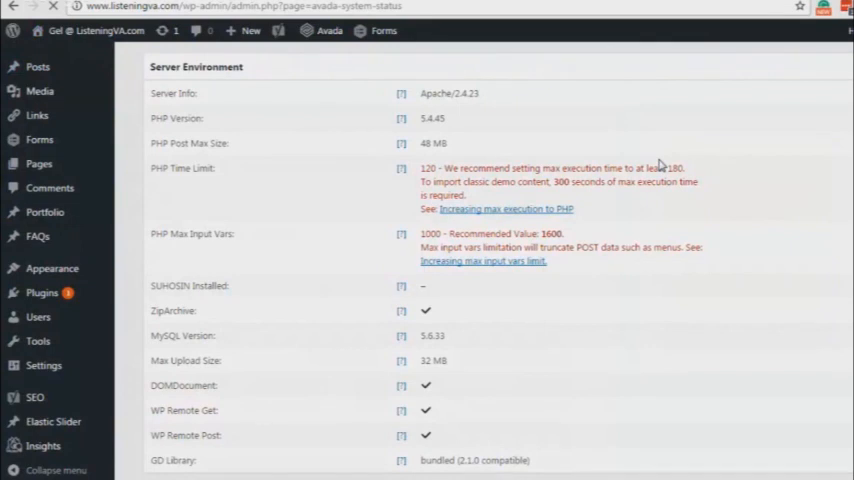
Scroll the reloaded System Status to Server Environment showing PHP time limit and max input vars met.
scroll(down, 3)
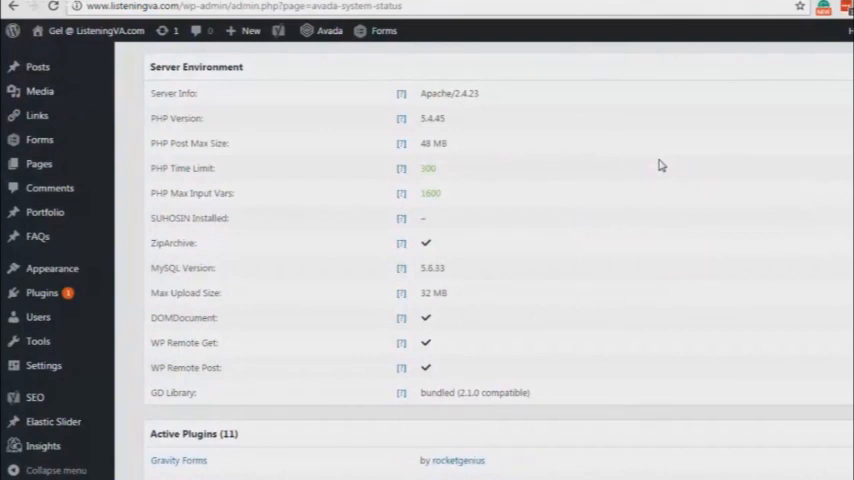
mouse_move(662, 144)
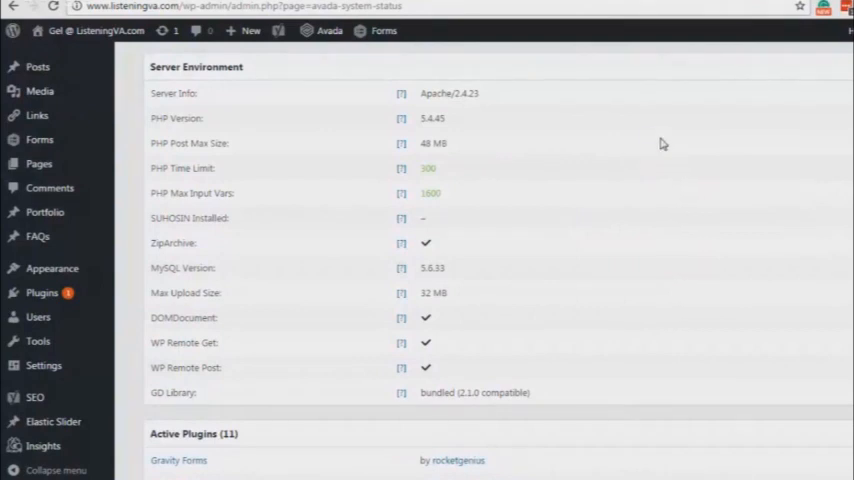